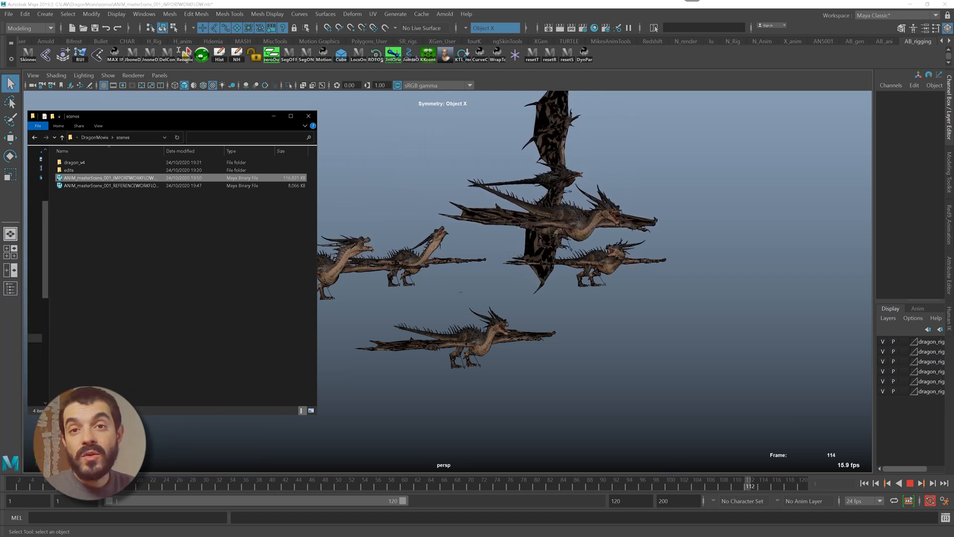
# Open ANIM_masterScene_001_REFERENCEWORKFLOW.mb from the scenes folder in Maya
pyautogui.doubleClick(74, 162)
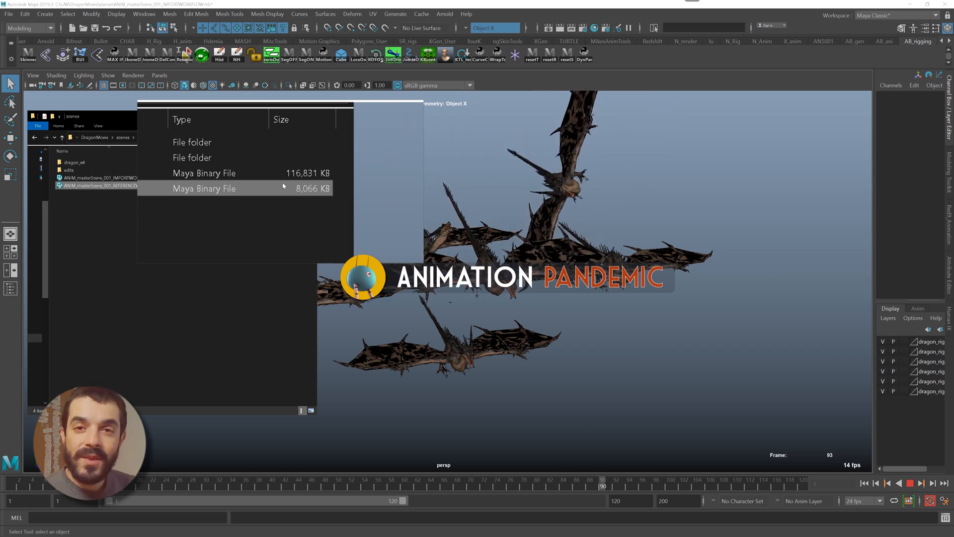
pyautogui.doubleClick(204, 188)
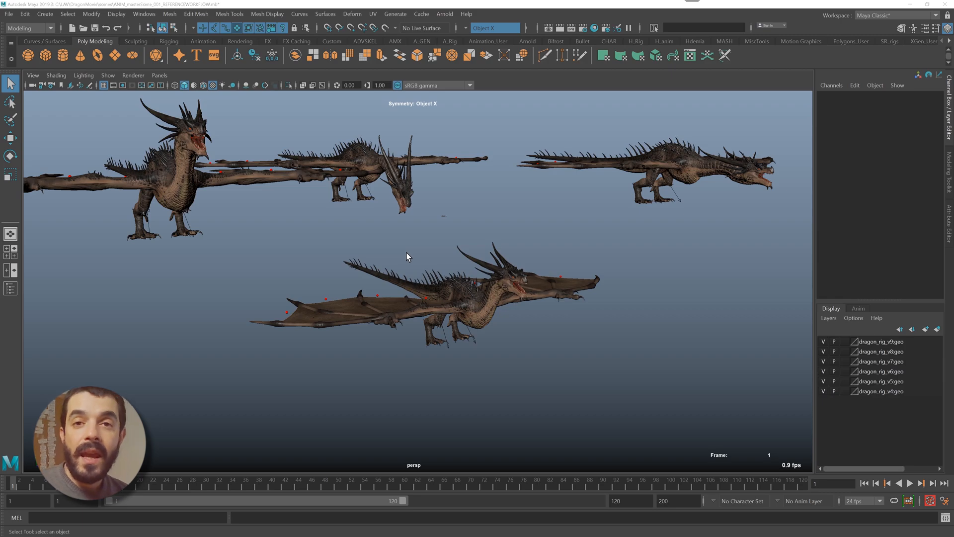
# Use the File menu to start an untitled scene with one referenced dragon rig
pyautogui.click(40, 6)
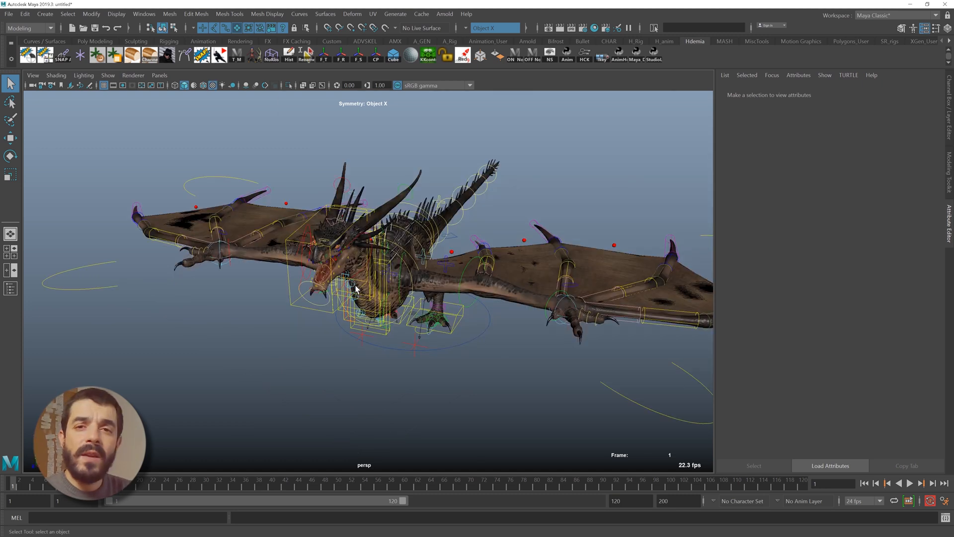
pyautogui.moveTo(482, 334)
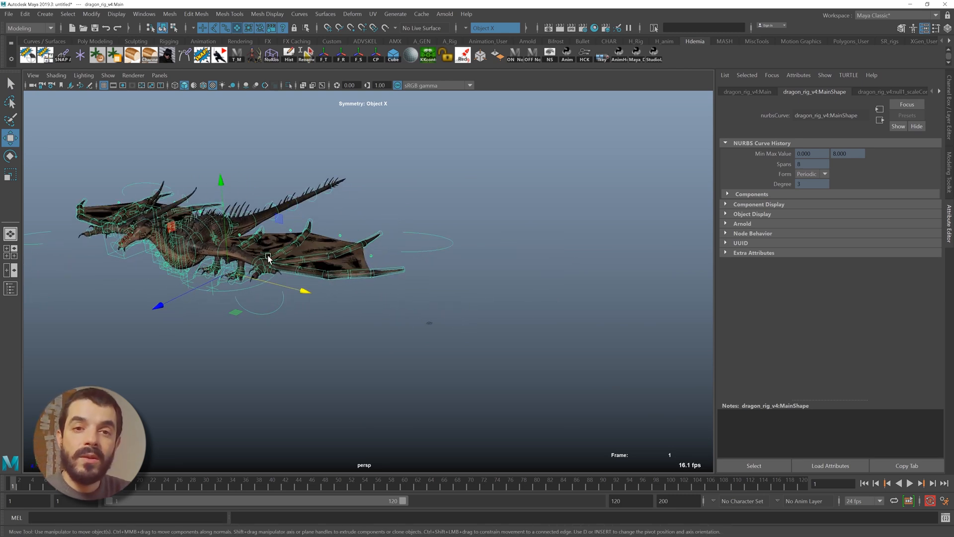
# Reference dragon_rig_v5 beside the v4 rig and clear the selection
pyautogui.click(9, 14)
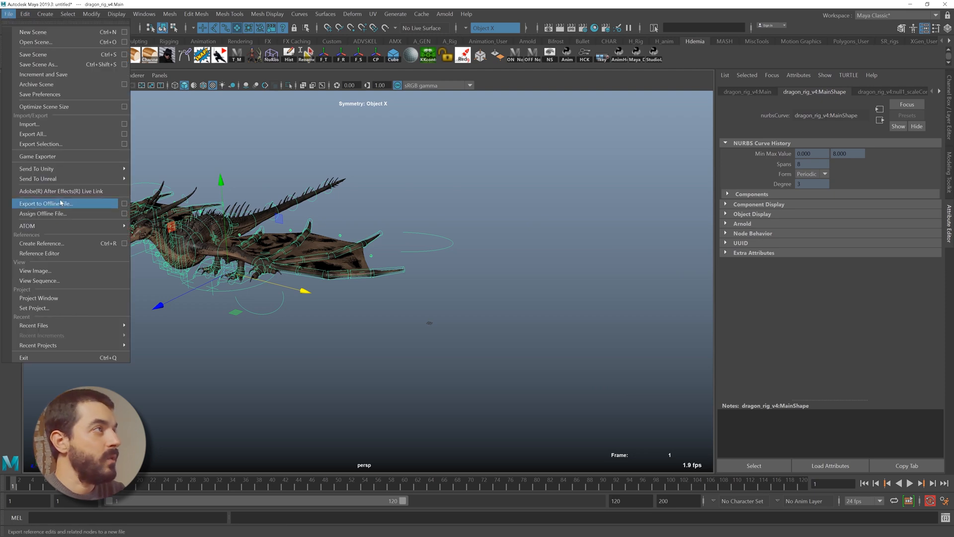
pyautogui.click(28, 125)
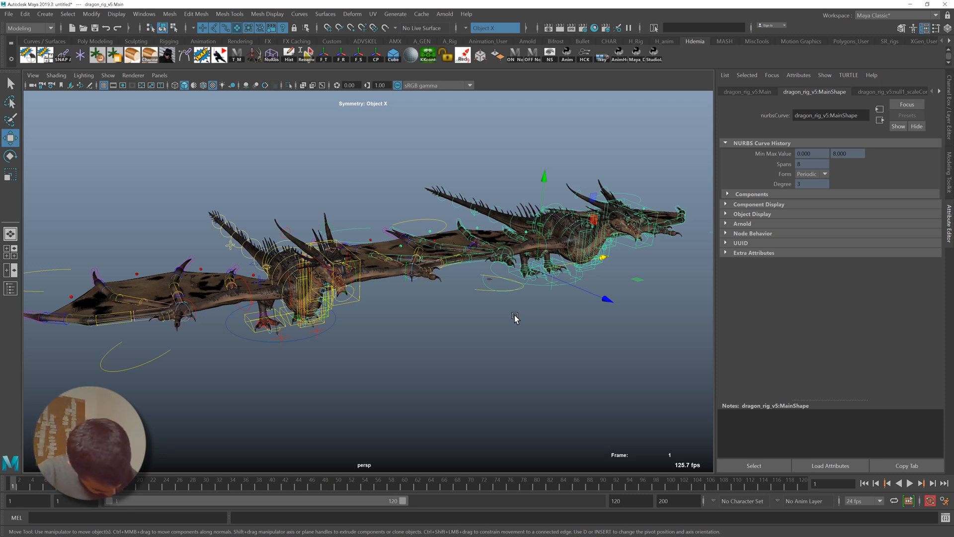
pyautogui.click(287, 403)
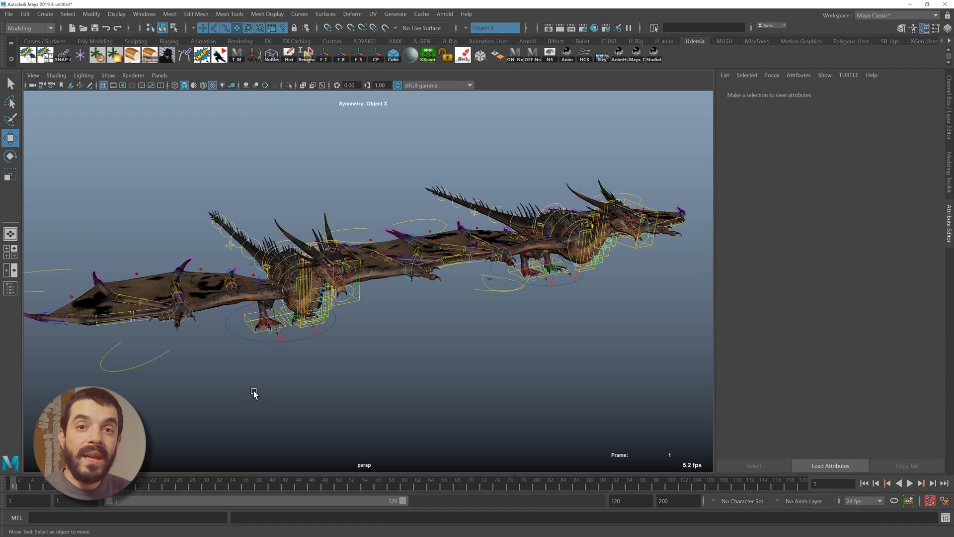
pyautogui.click(426, 211)
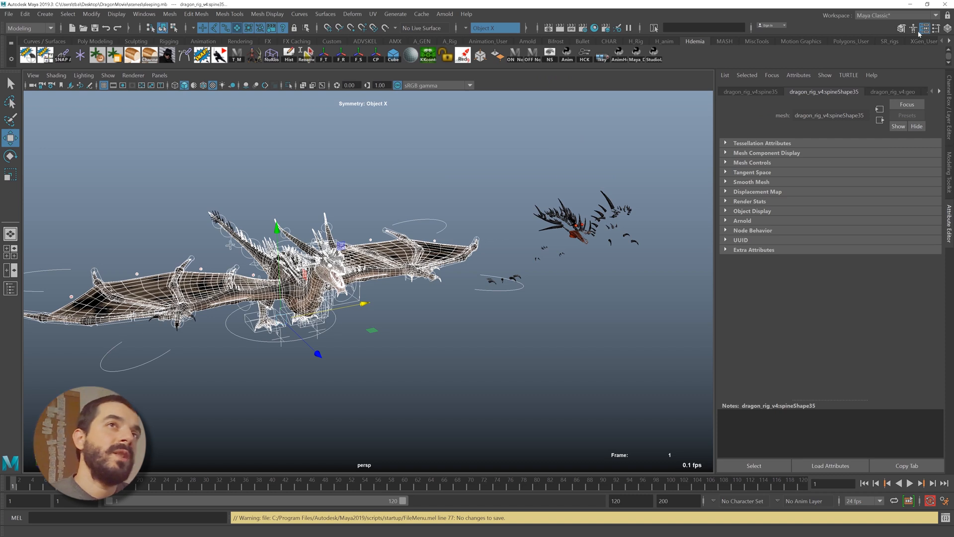
pyautogui.moveTo(563, 270)
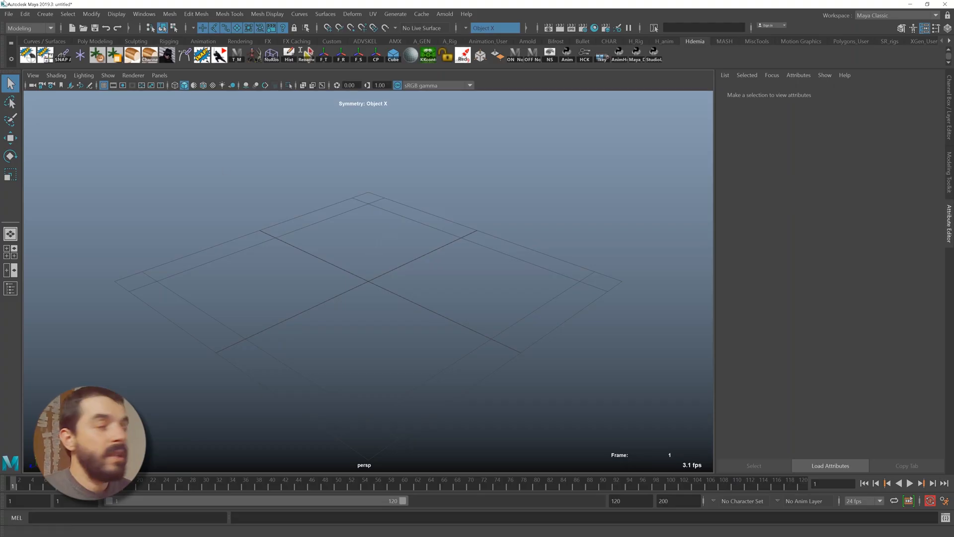
# Start a new scene, choosing Don't Save for the untitled scene
pyautogui.click(8, 14)
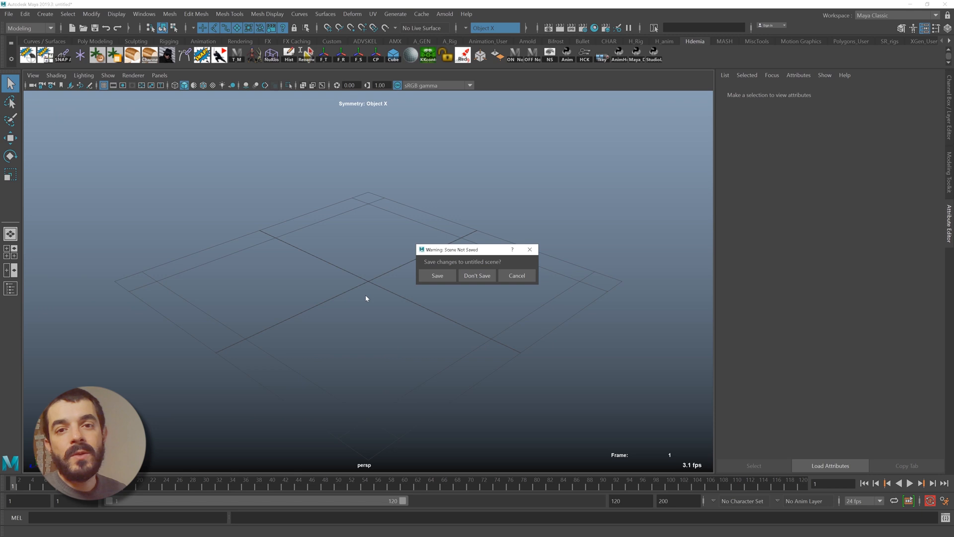
pyautogui.click(476, 275)
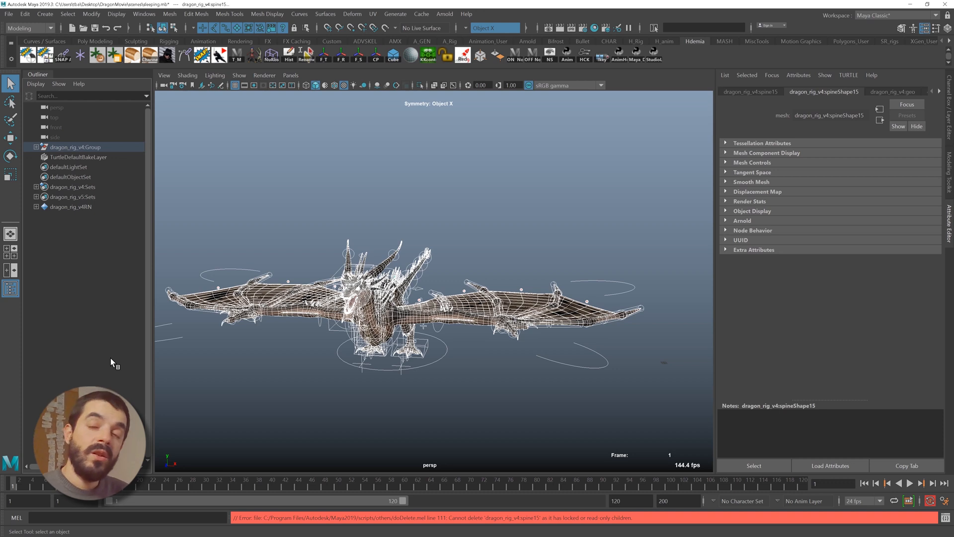
# Use the File menu to reach the Save Scene options for incremental save
pyautogui.click(8, 14)
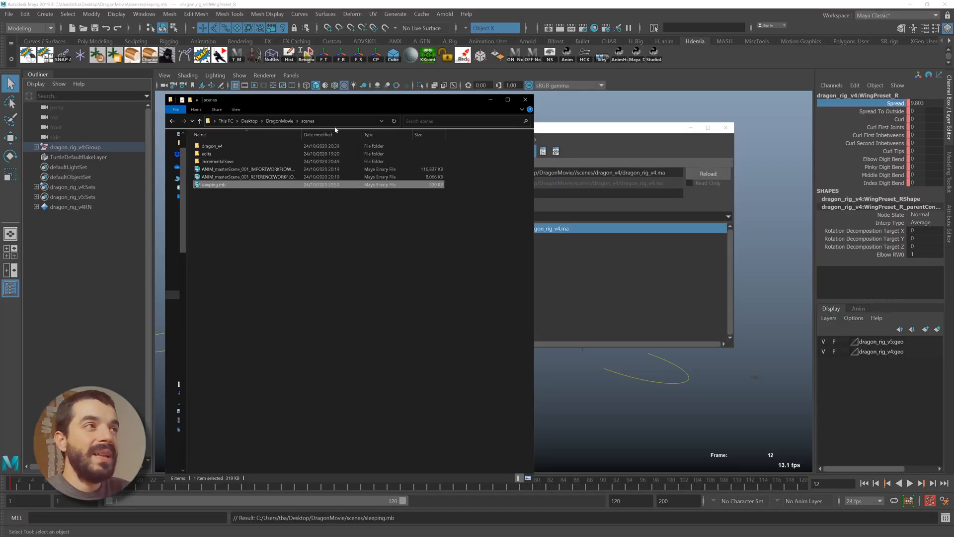
pyautogui.click(318, 135)
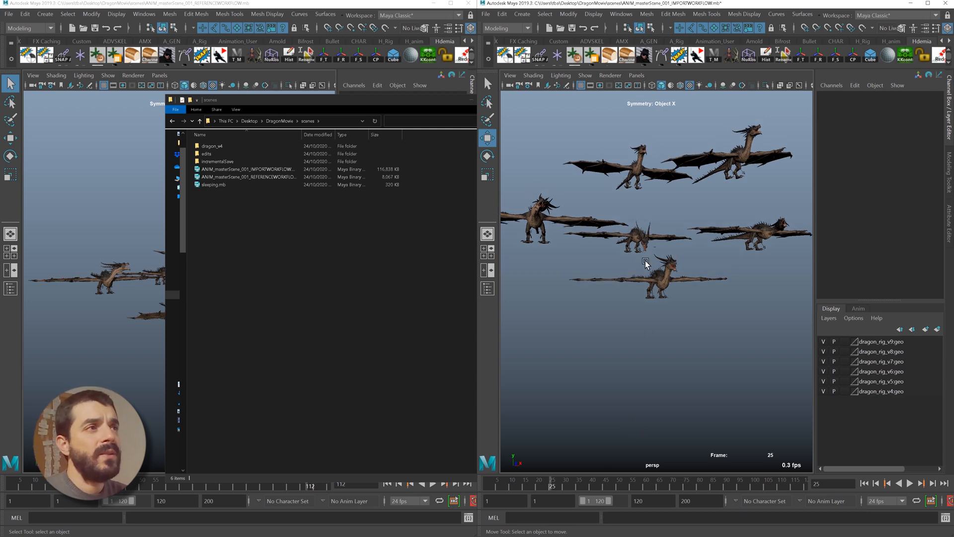
pyautogui.moveTo(518, 307)
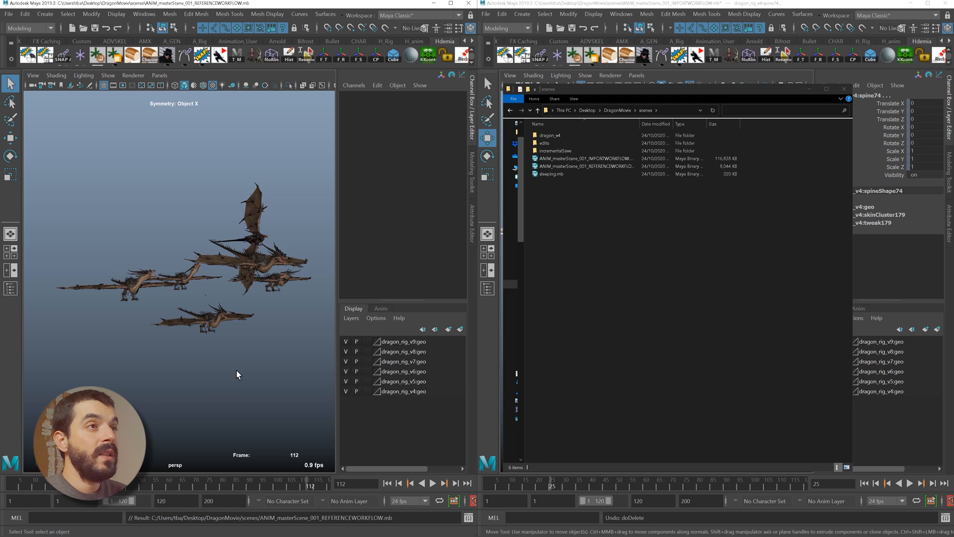
# Pick the reference-workflow master scene, then activate the rigger's dragon_rig_v4 session
pyautogui.click(585, 166)
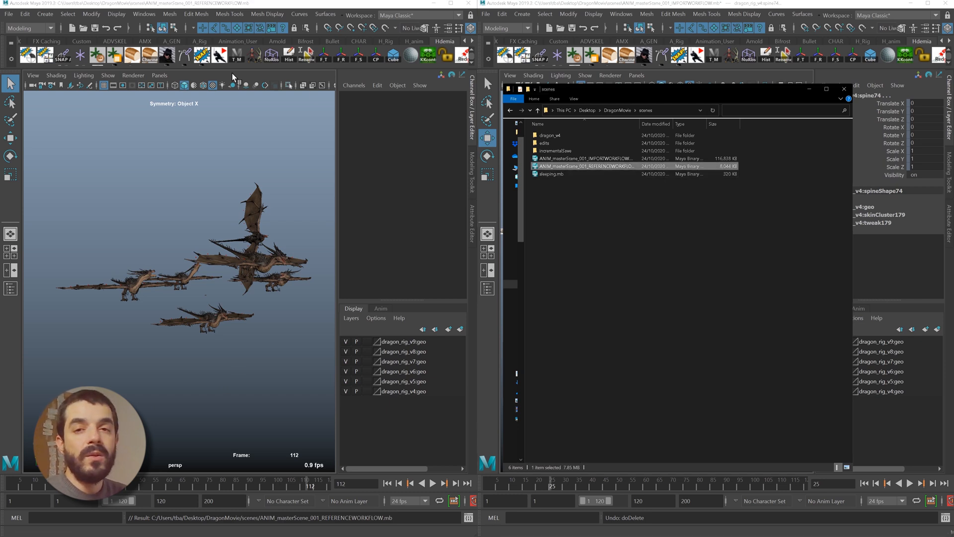
pyautogui.moveTo(183, 56)
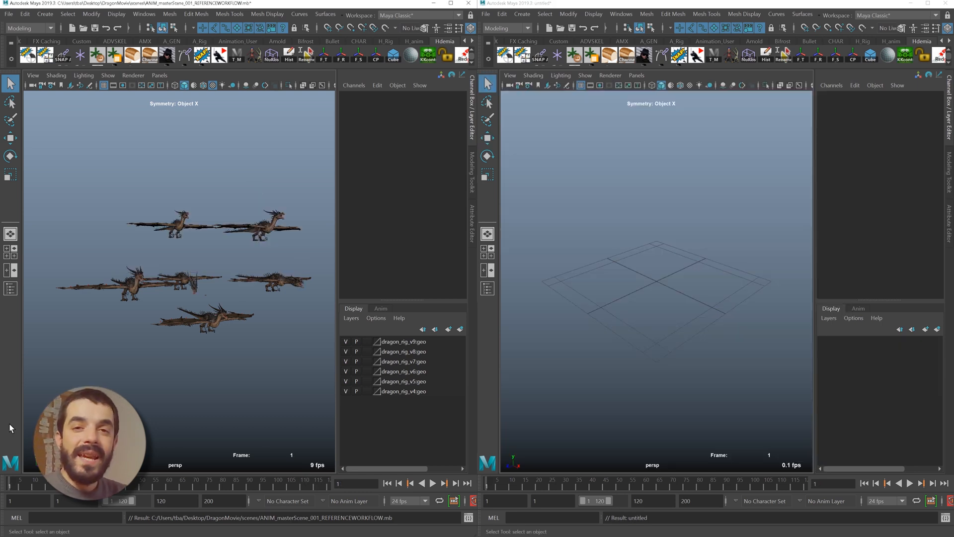
pyautogui.click(432, 482)
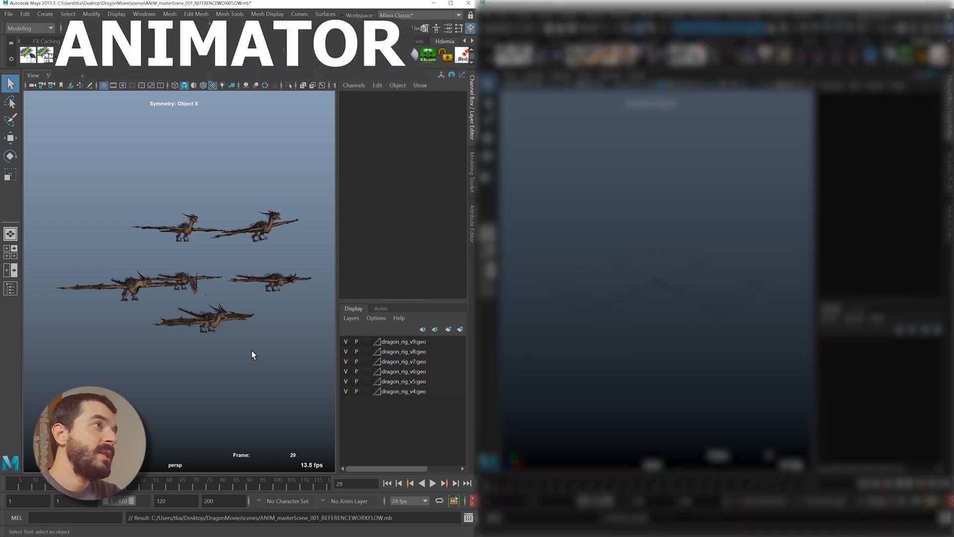
pyautogui.click(432, 483)
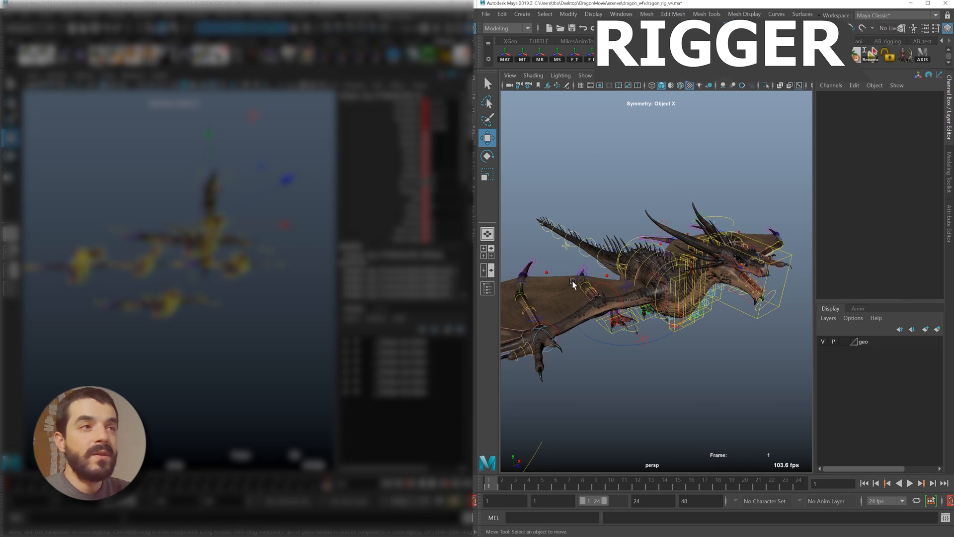
# Bring the rigger's Maya window forward to edit the dragon rig
pyautogui.click(521, 13)
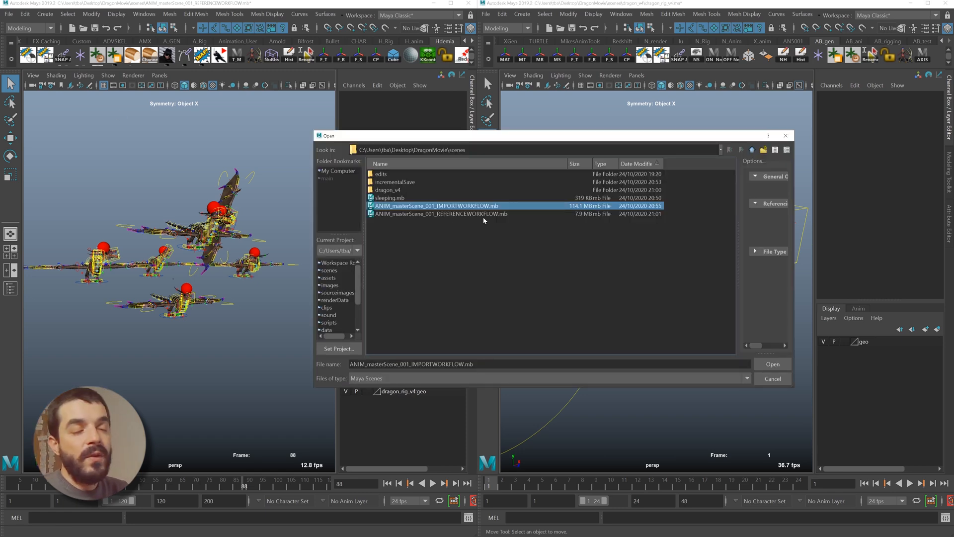
# Open ANIM_masterScene_001_REFERENCEWORKFLOW.mb, discarding changes to the current scene
pyautogui.click(772, 363)
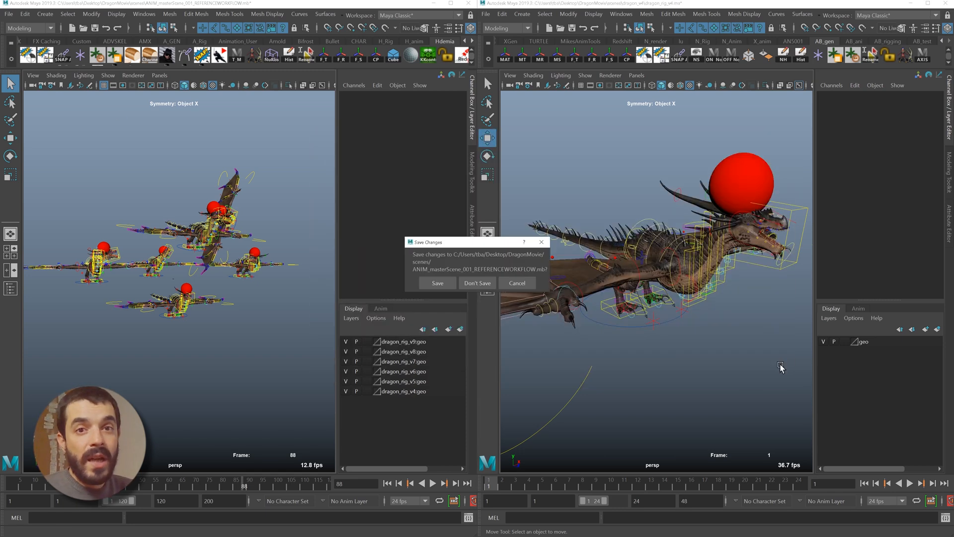
pyautogui.click(477, 282)
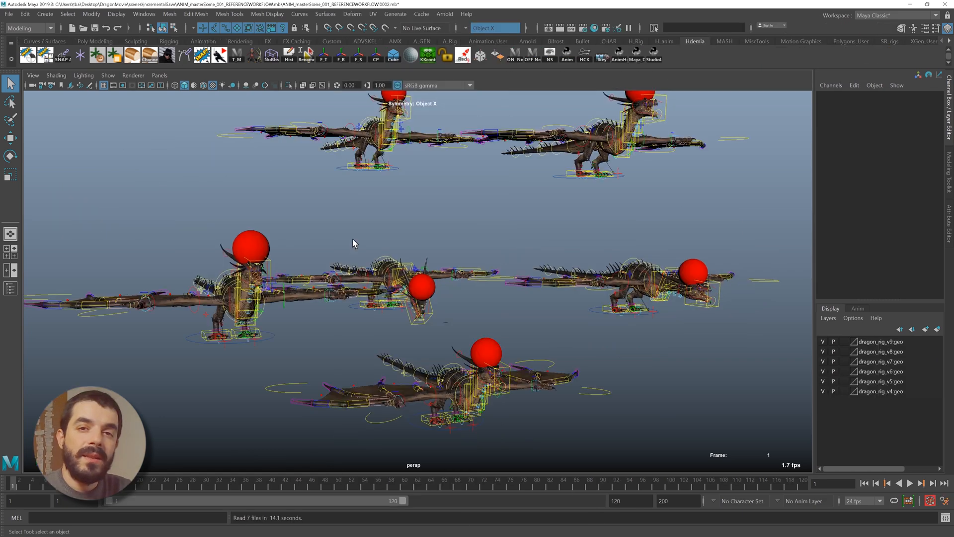
pyautogui.moveTo(187, 96)
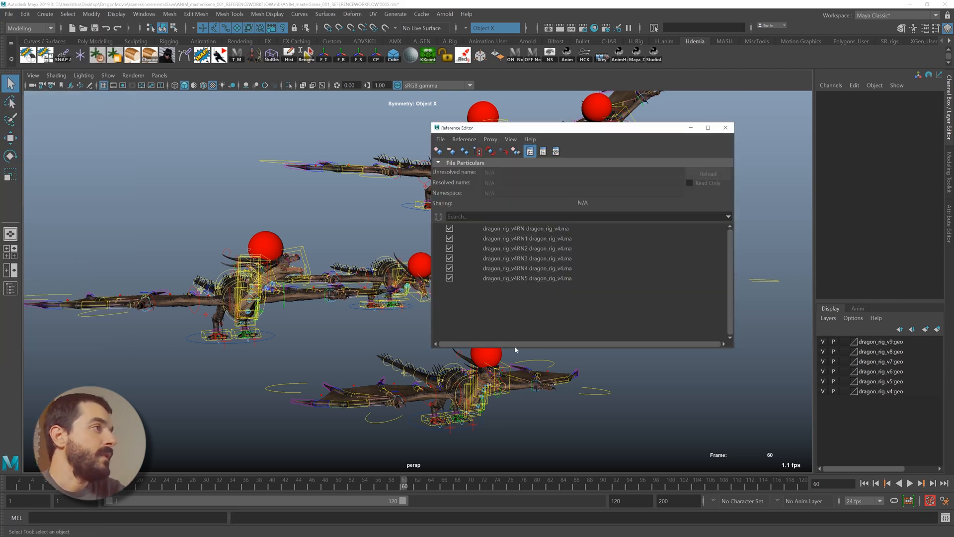
# Unload references RN1–RN5, keeping only the first dragon, and show the Outliner
pyautogui.click(449, 247)
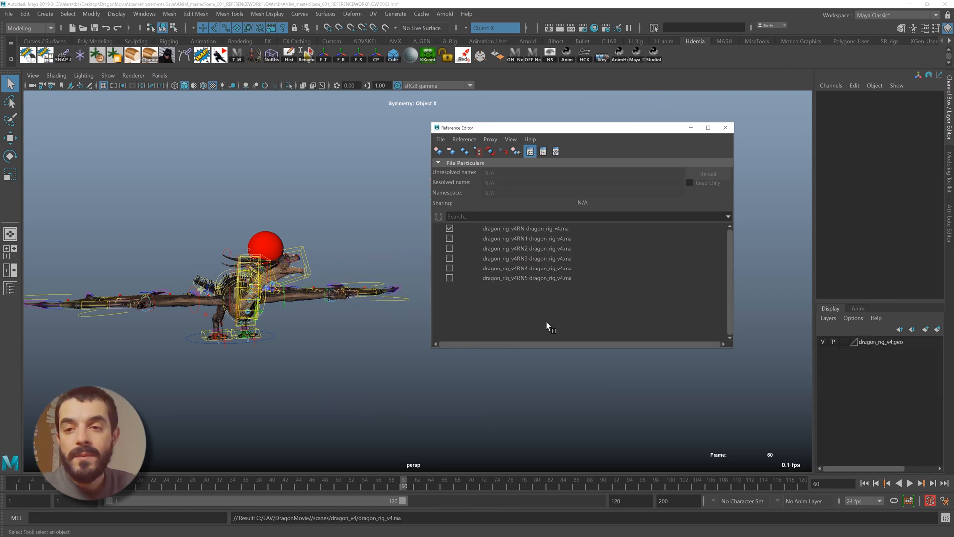
pyautogui.click(725, 127)
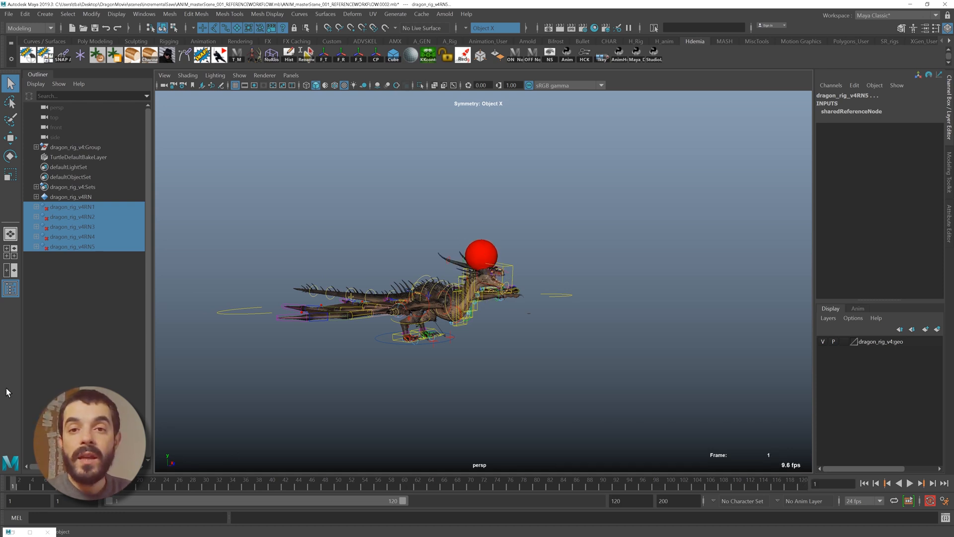
pyautogui.click(8, 13)
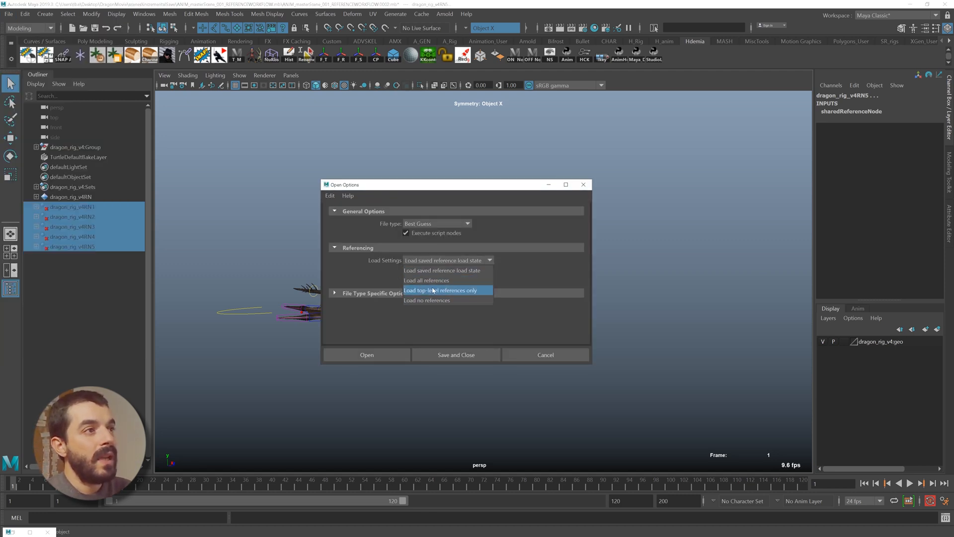
pyautogui.moveTo(435, 300)
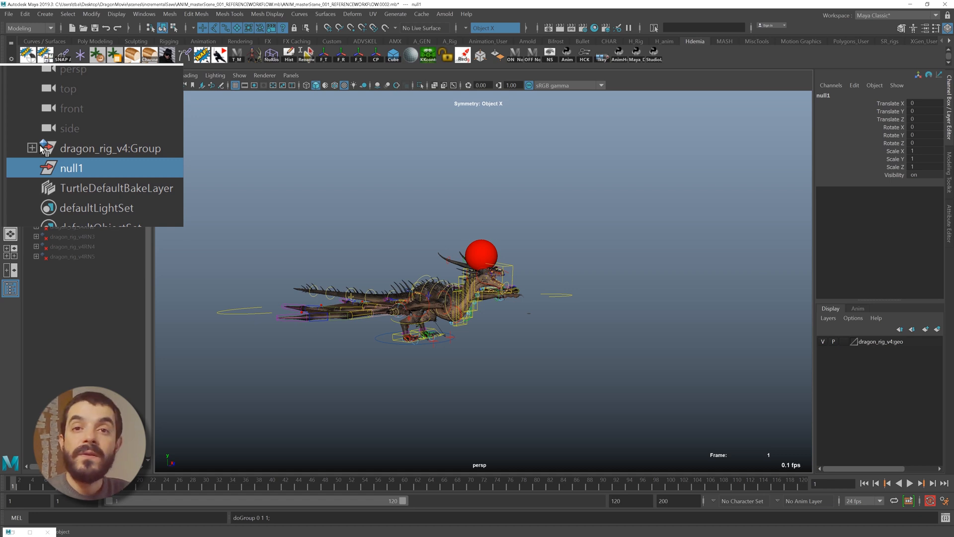
# Select the referenced dragon_rig_v4:Group in the Outliner
pyautogui.click(110, 148)
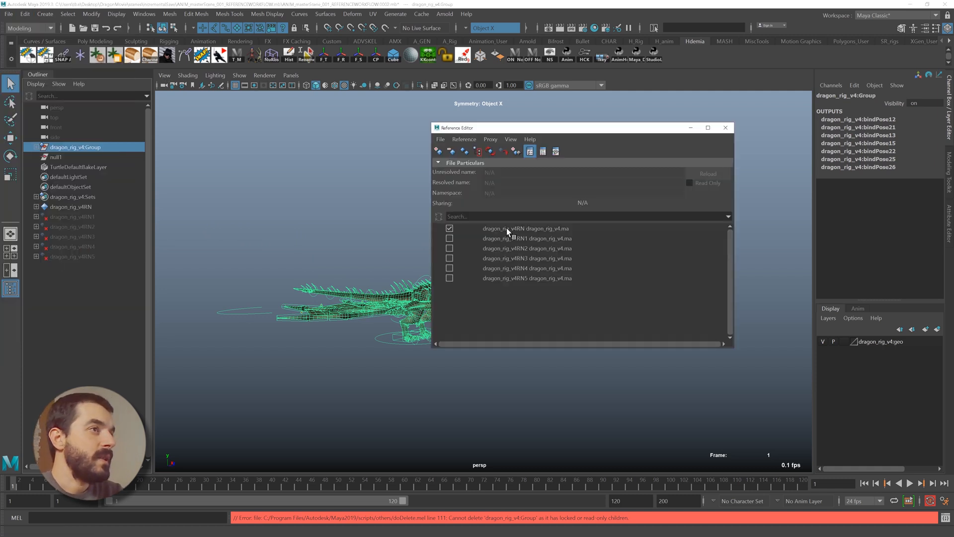
# Remove the first dragon reference, dragon_rig_v4RN, from its right-click menu
pyautogui.rightClick(525, 228)
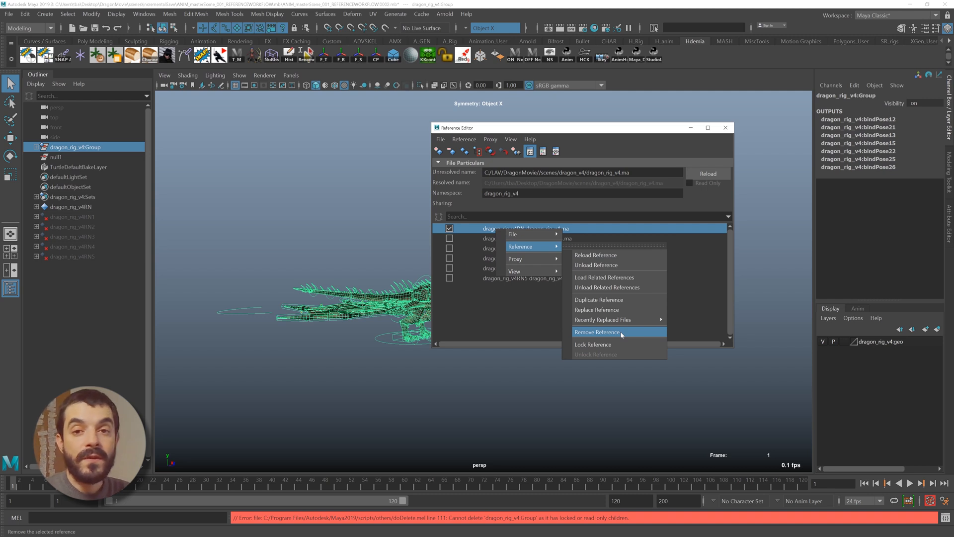
pyautogui.click(596, 332)
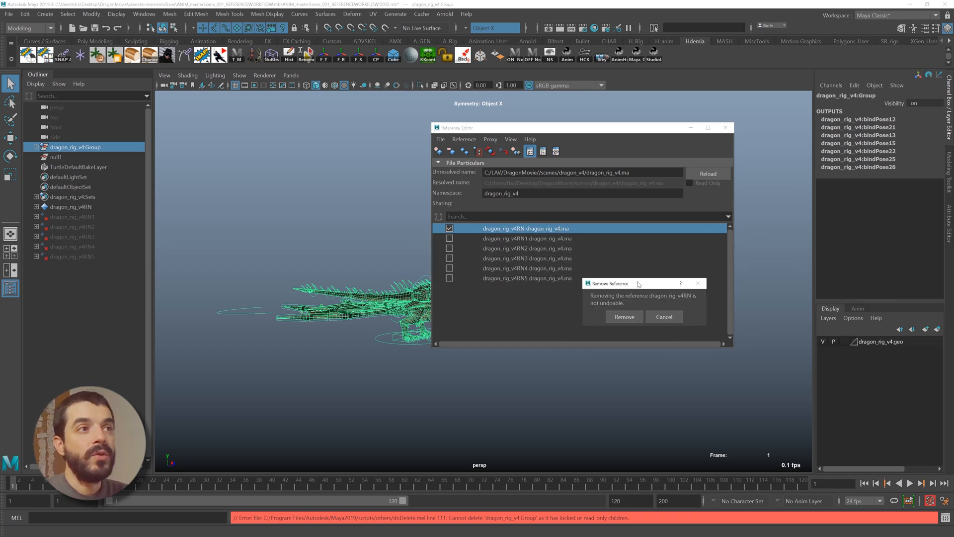
pyautogui.moveTo(654, 262)
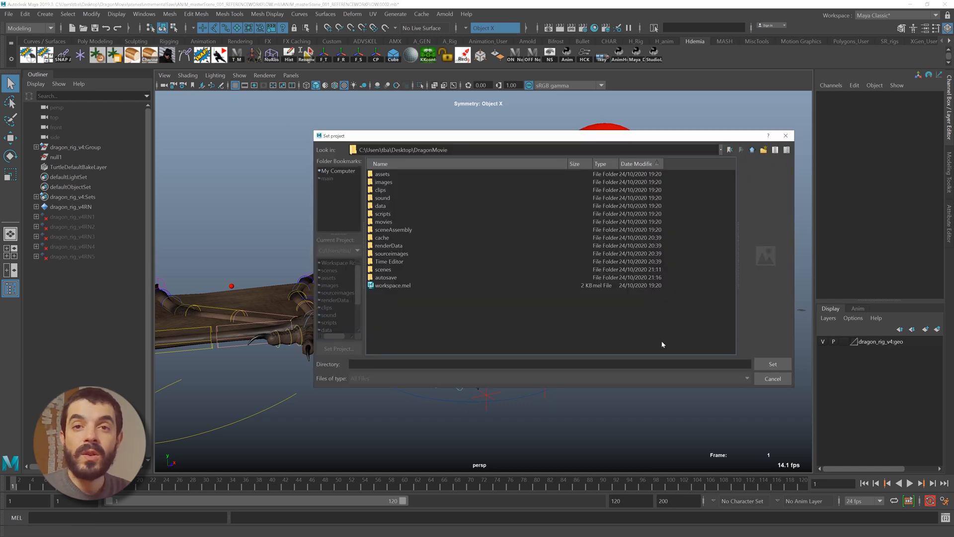
# Dismiss the Set Project browser and reopen the File menu for scene commands
pyautogui.click(772, 364)
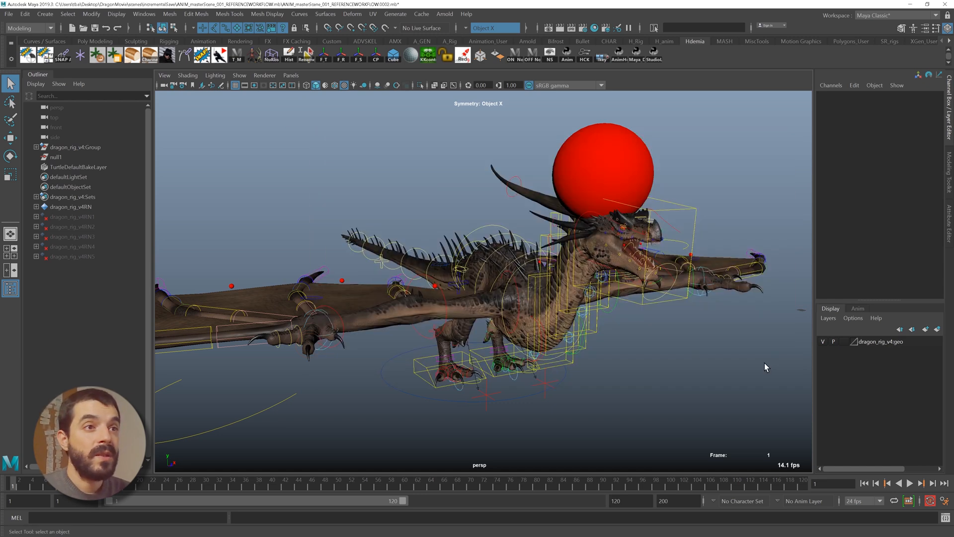
pyautogui.click(9, 13)
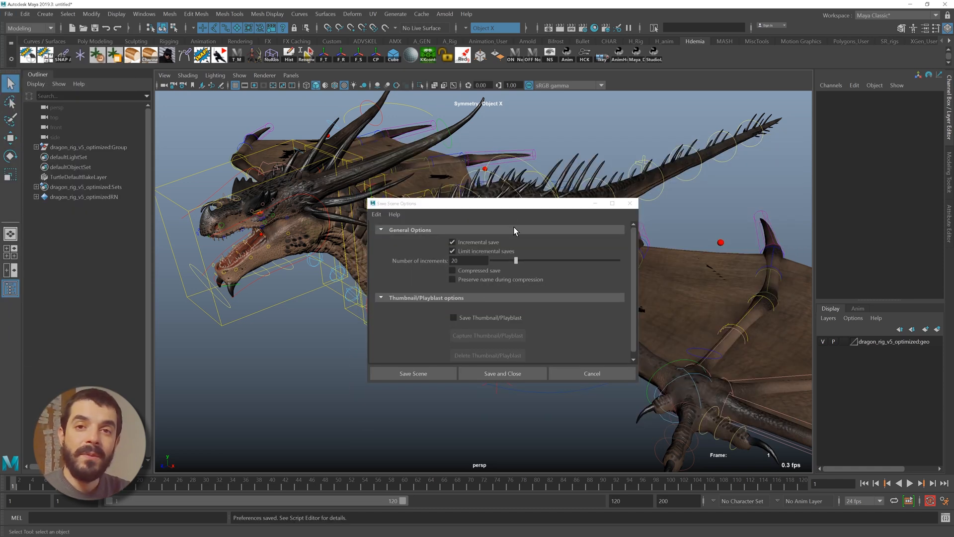
pyautogui.click(9, 13)
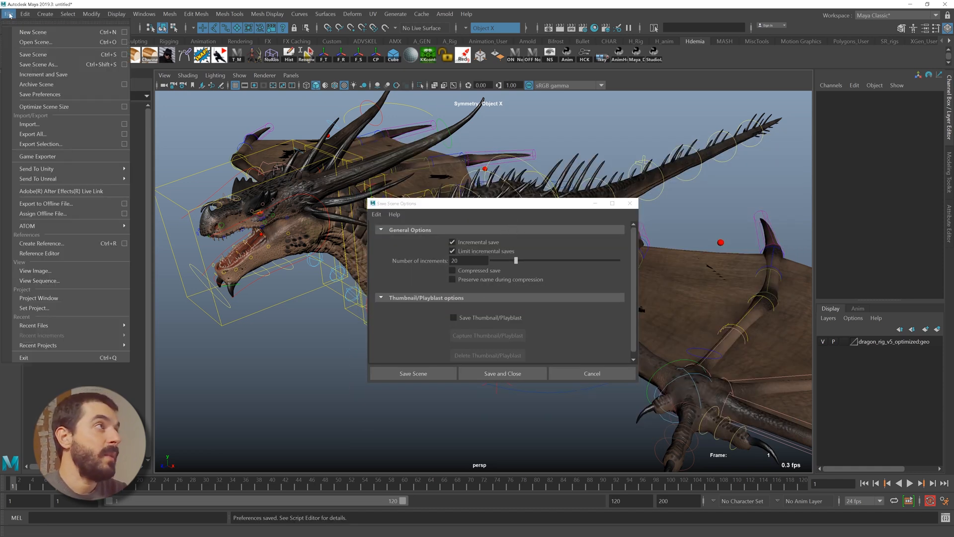